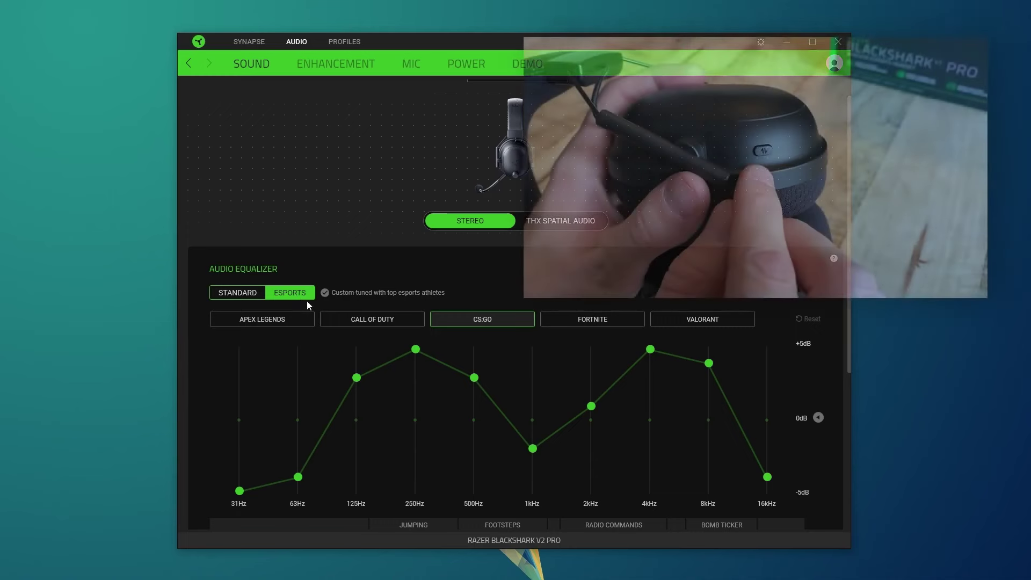
Step: Apply the FORTNITE esports preset to the BlackShark V2 Pro equalizer, replacing CS:GO
left_click(592, 319)
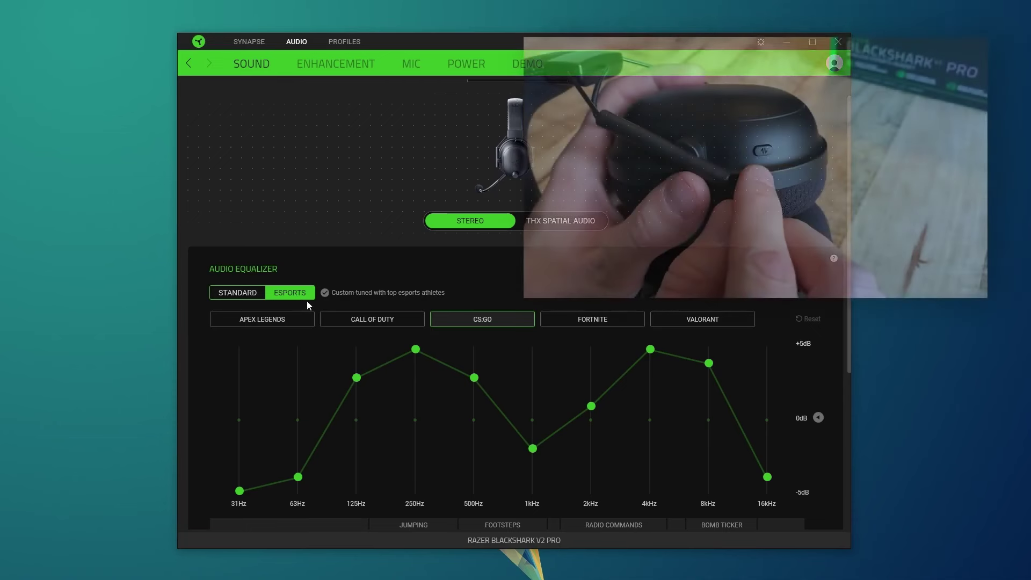
left_click(592, 319)
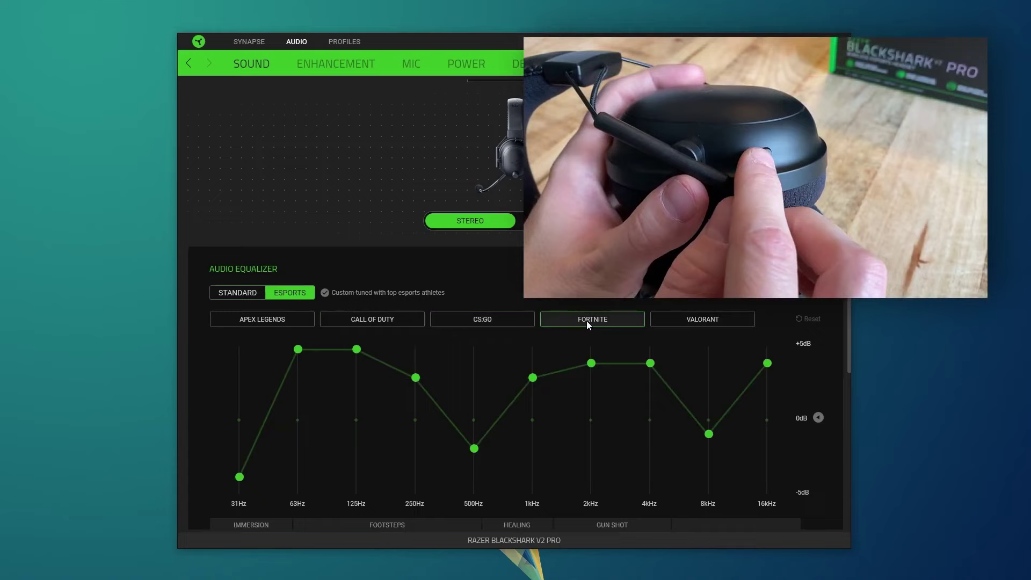